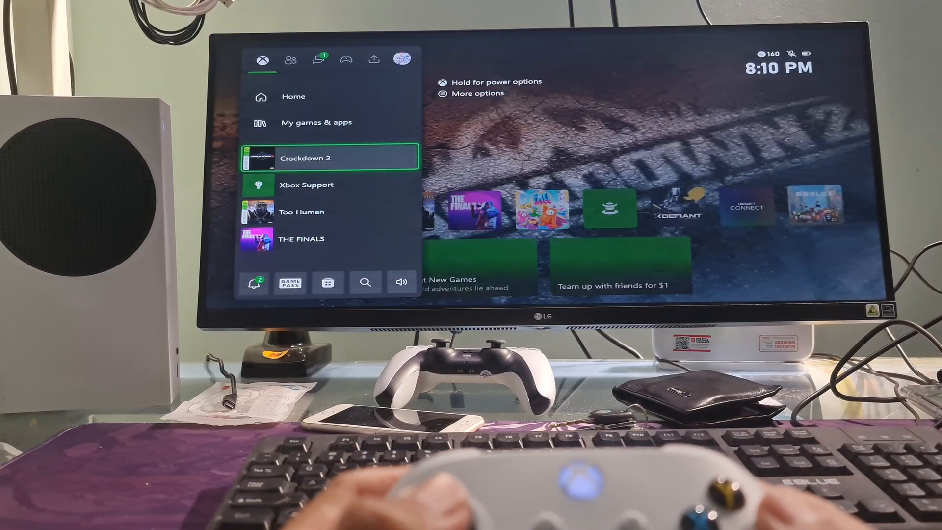
Step: Switch the guide from Home to Parties & chats, showing start a party, Discord and chats
{"action": "left_click", "coordinate": [318, 60]}
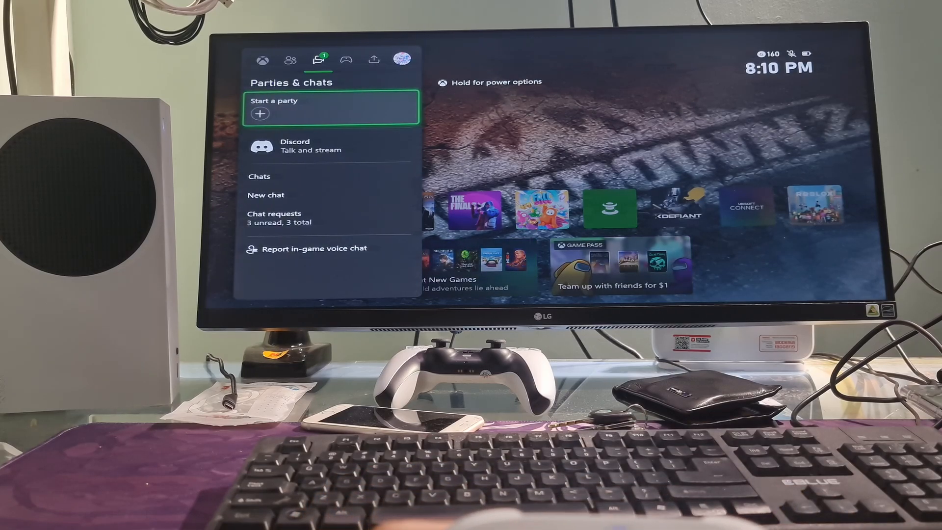